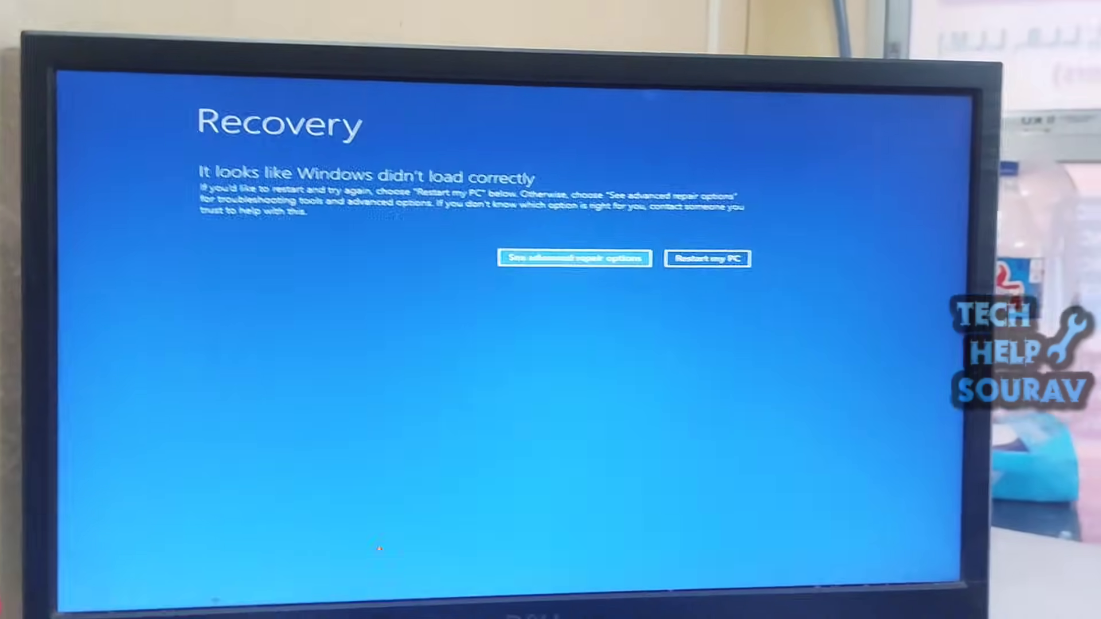
Uninstall the latest feature update via Troubleshoot > Advanced options > Uninstall Updates.
{"action": "left_click", "coordinate": [574, 258]}
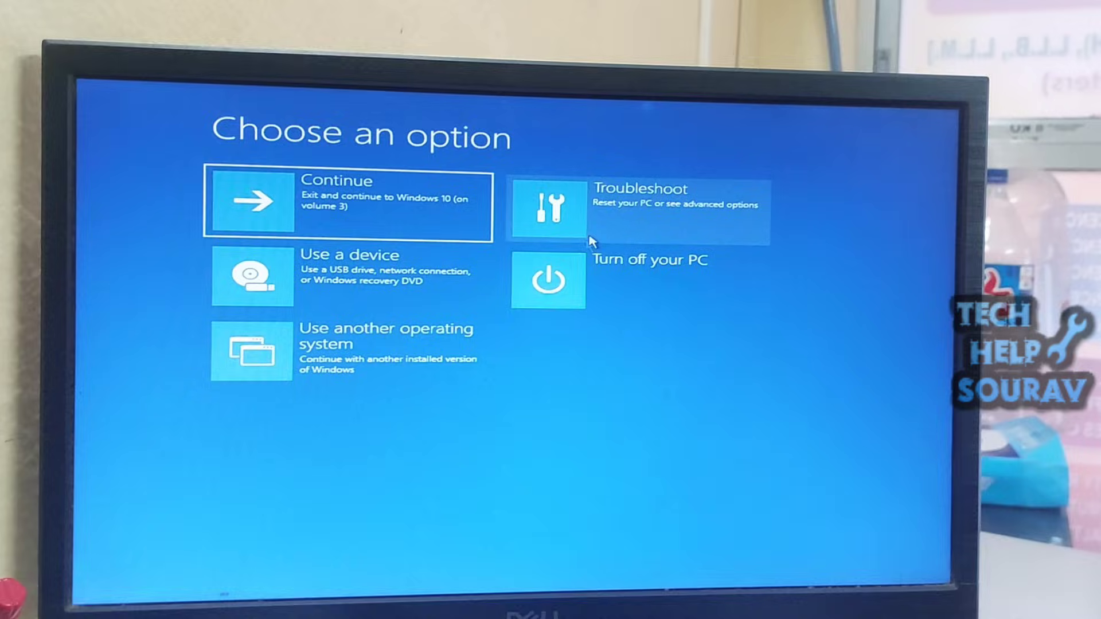
{"action": "left_click", "coordinate": [635, 207]}
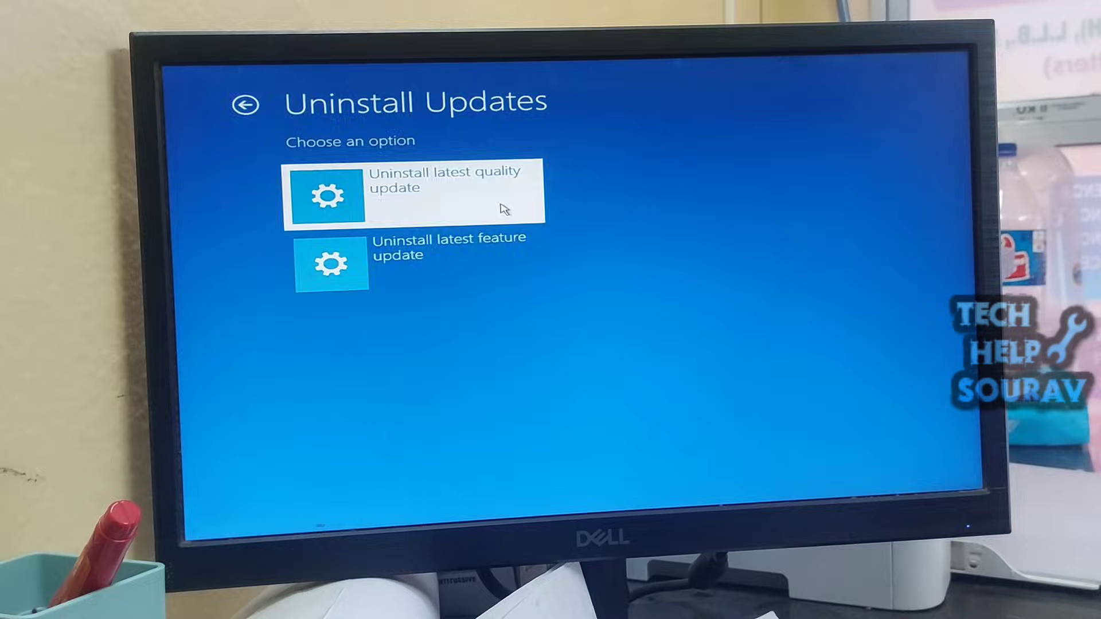
{"action": "left_click", "coordinate": [413, 188]}
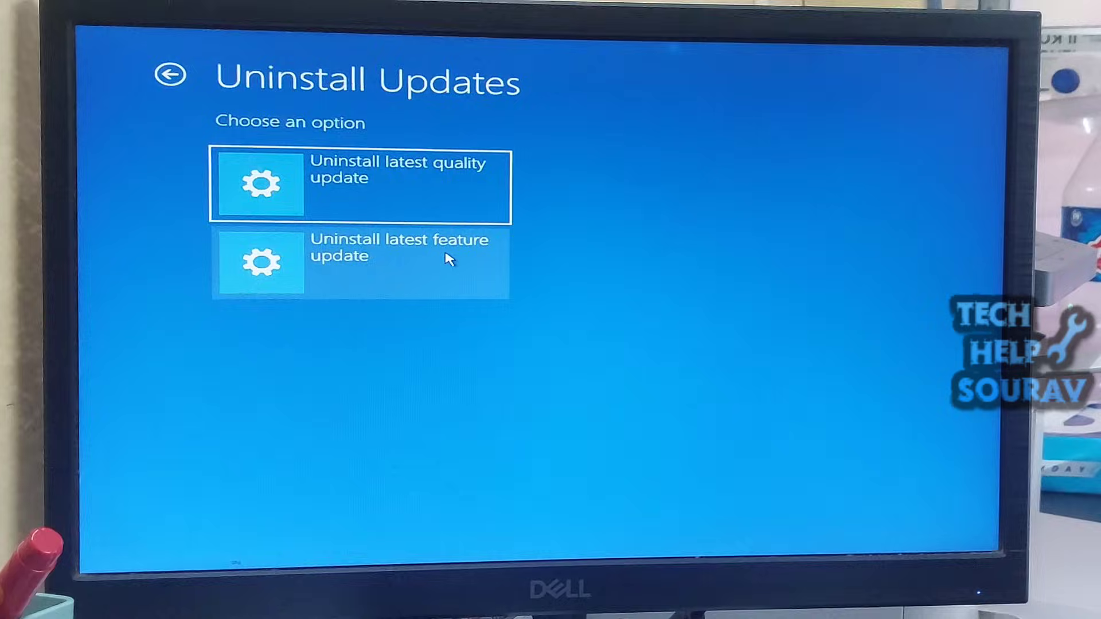
{"action": "left_click", "coordinate": [358, 263]}
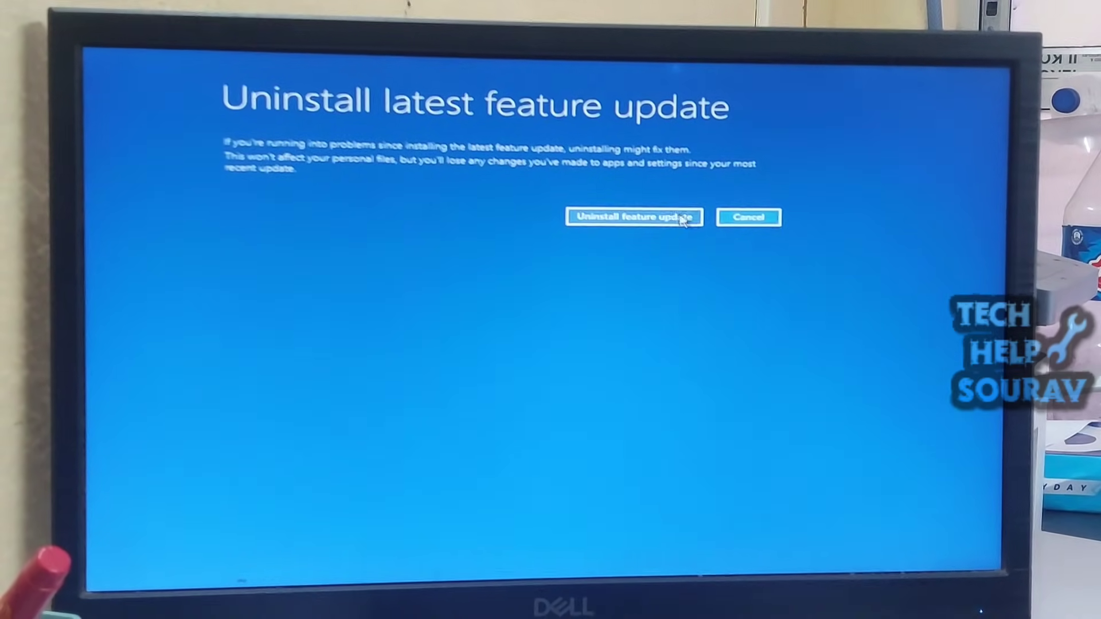
{"action": "left_click", "coordinate": [633, 217]}
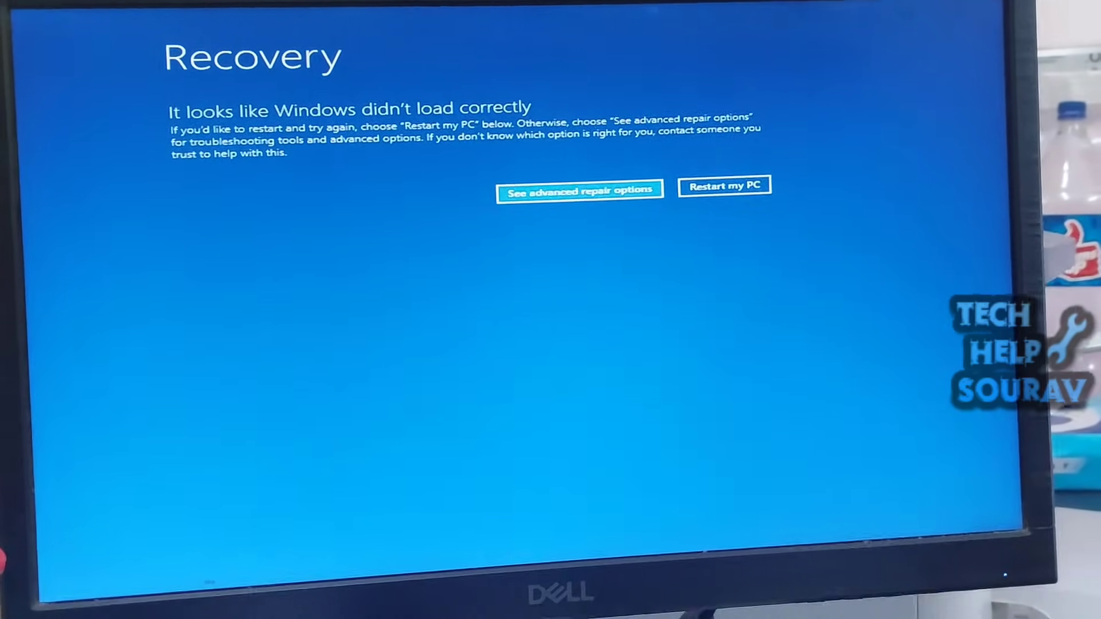
Restart from Troubleshoot > Advanced options > Startup Settings to reach the Safe Mode boot choices.
{"action": "left_click", "coordinate": [579, 187]}
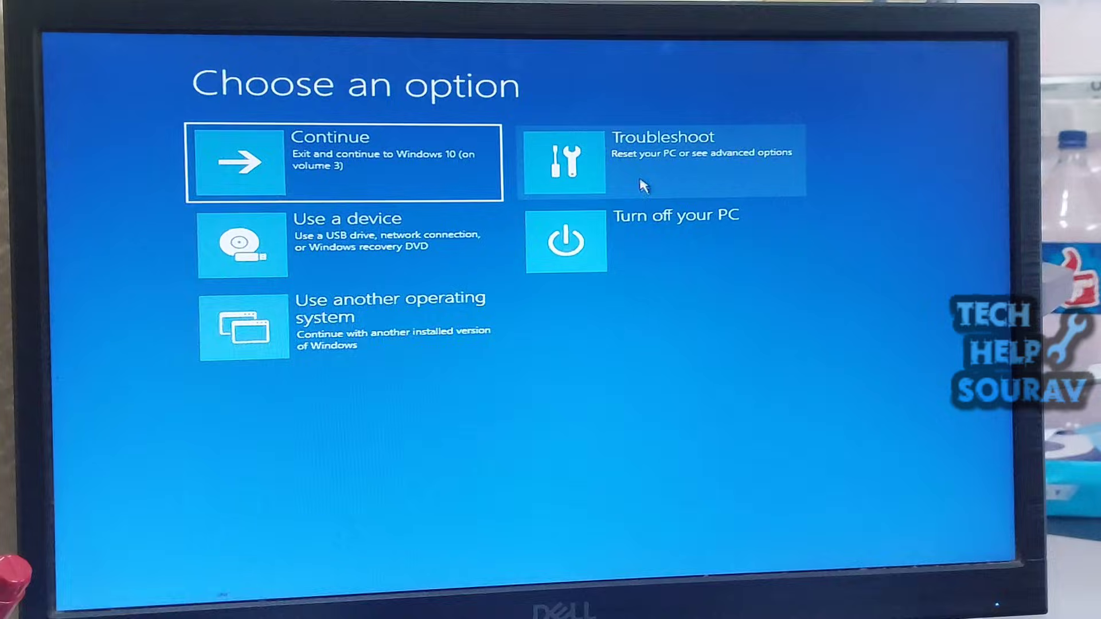
{"action": "left_click", "coordinate": [660, 162]}
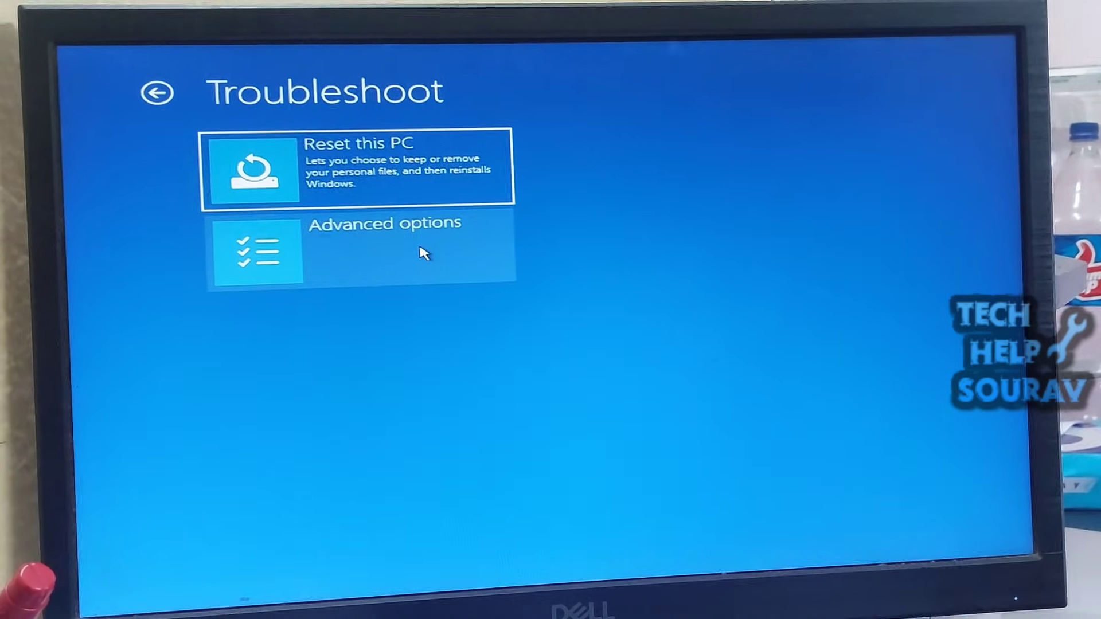
{"action": "left_click", "coordinate": [358, 248]}
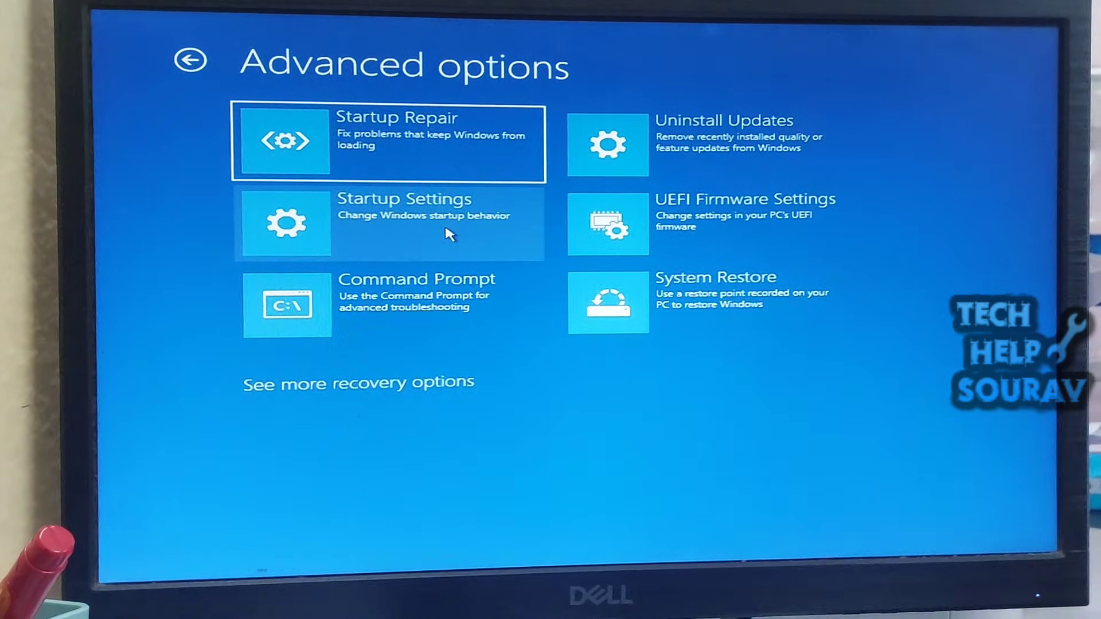
{"action": "left_click", "coordinate": [386, 223]}
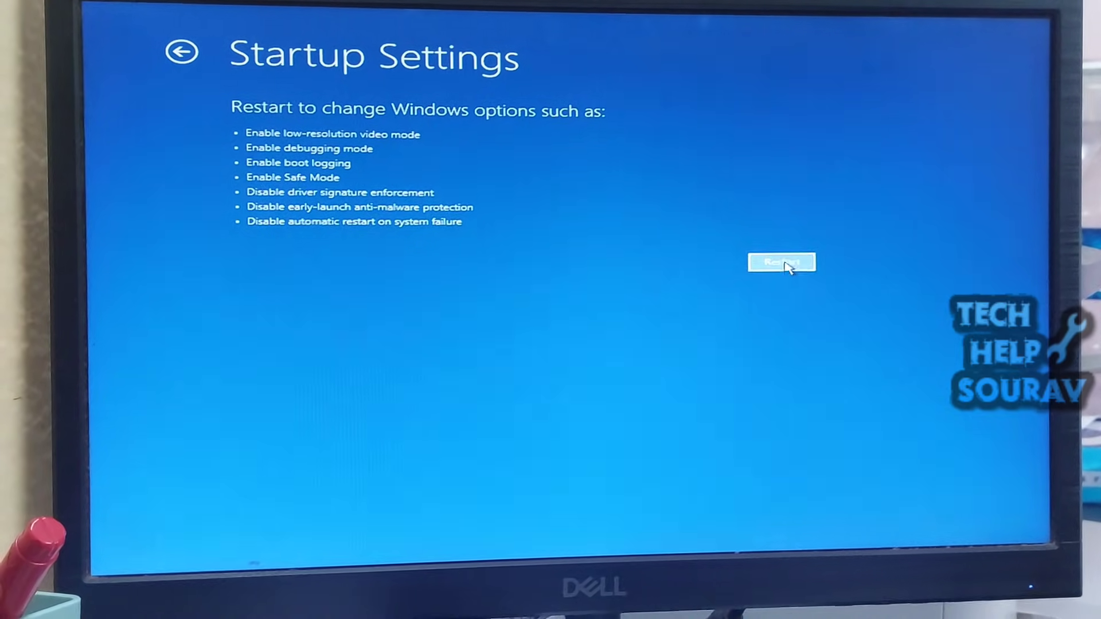
{"action": "left_click", "coordinate": [780, 261]}
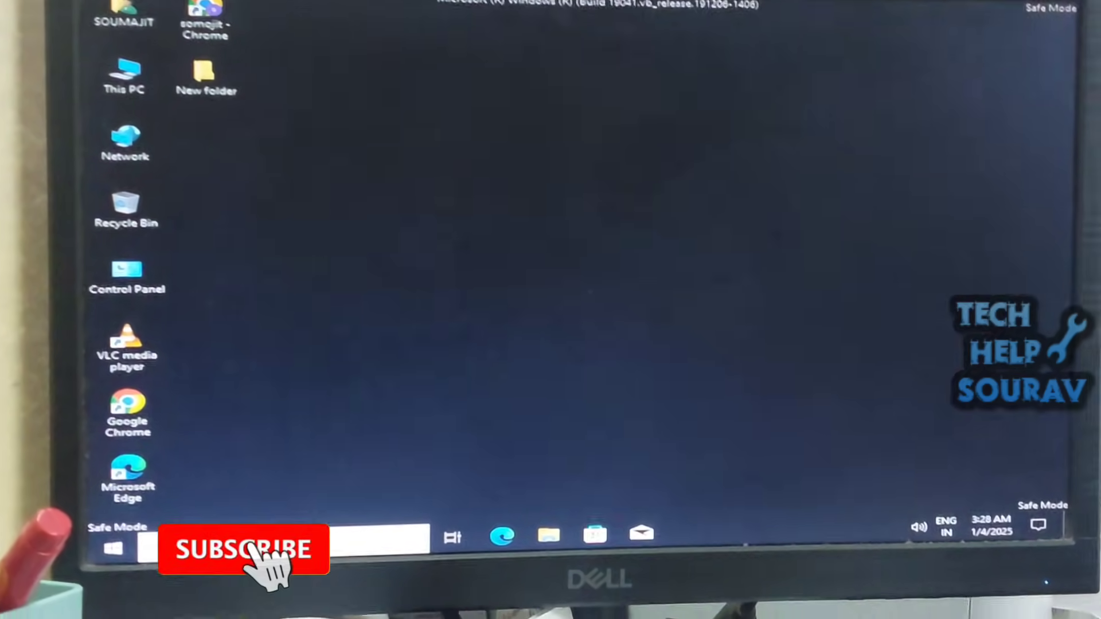
Show installed updates in Control Panel's Category view and select Security Update KB5033372.
{"action": "double_click", "coordinate": [126, 274]}
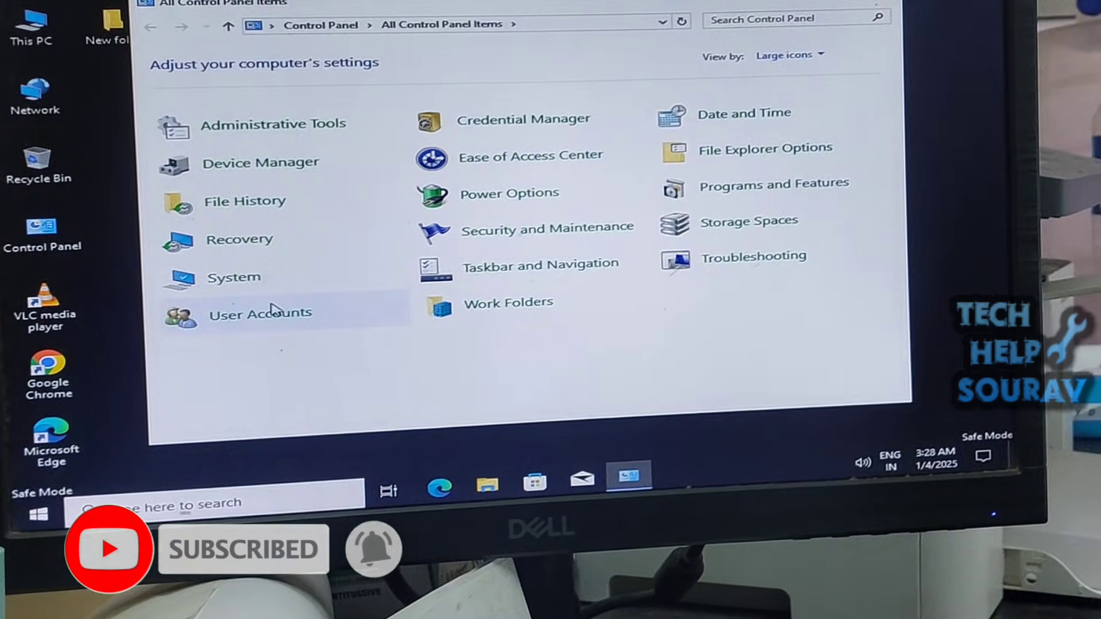
{"action": "left_click", "coordinate": [787, 55]}
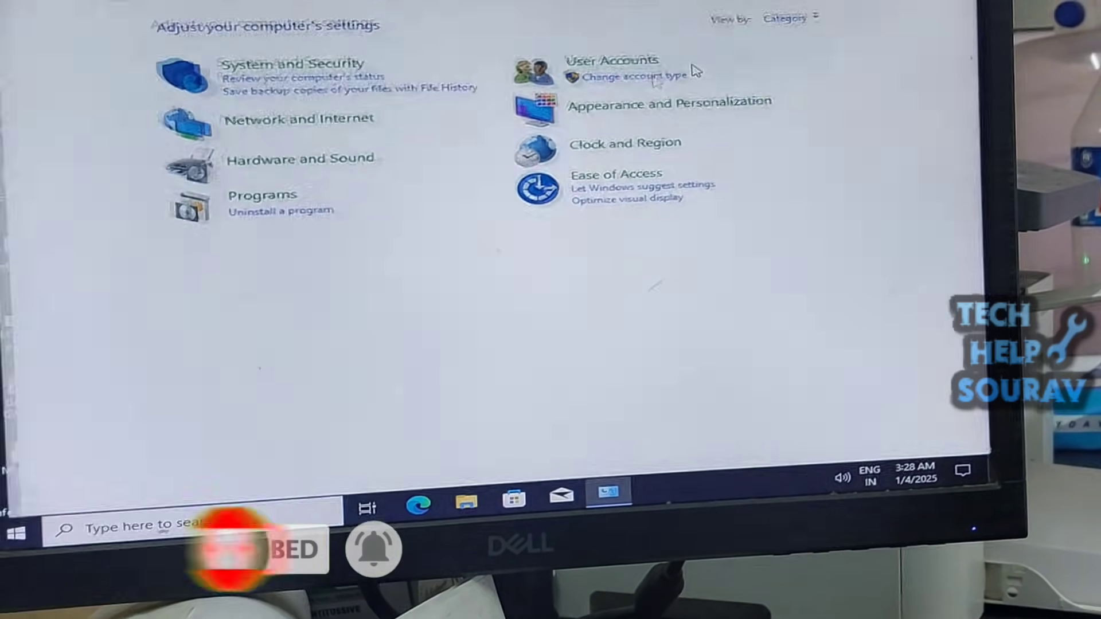
{"action": "left_click", "coordinate": [279, 208]}
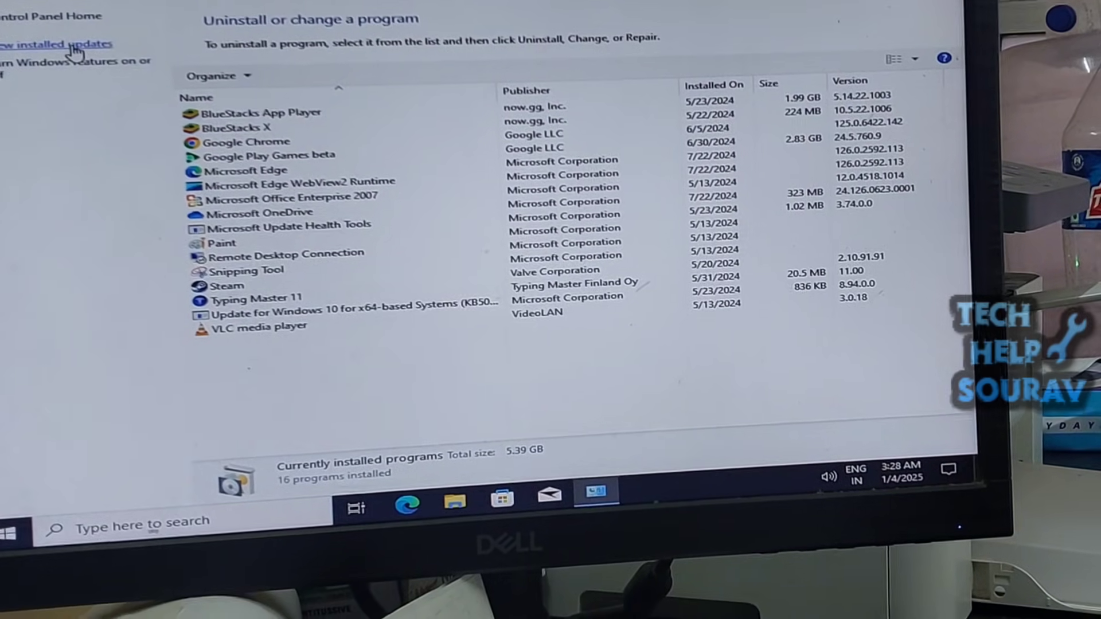
{"action": "left_click", "coordinate": [56, 44]}
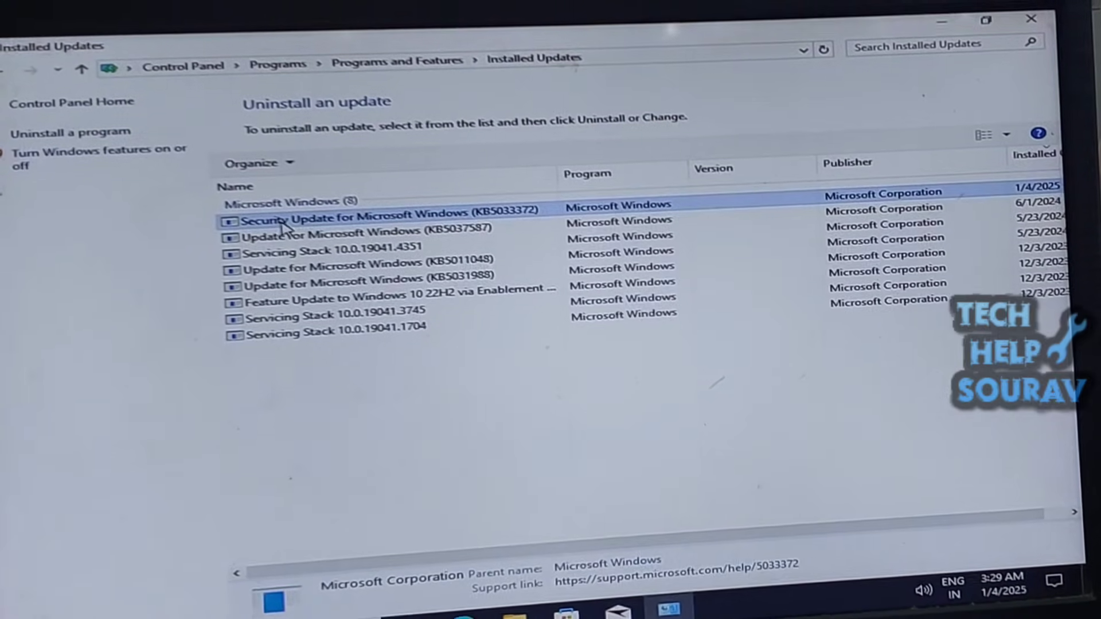
{"action": "left_click", "coordinate": [365, 238]}
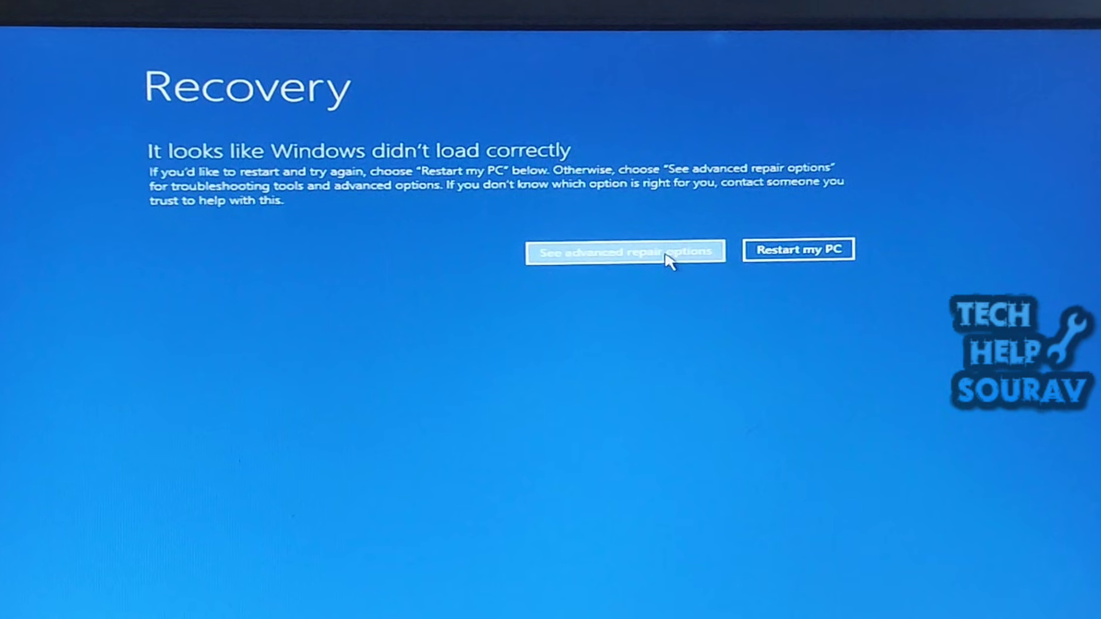
Confirm Reset this PC keeping personal files after entering the account password.
{"action": "left_click", "coordinate": [624, 251]}
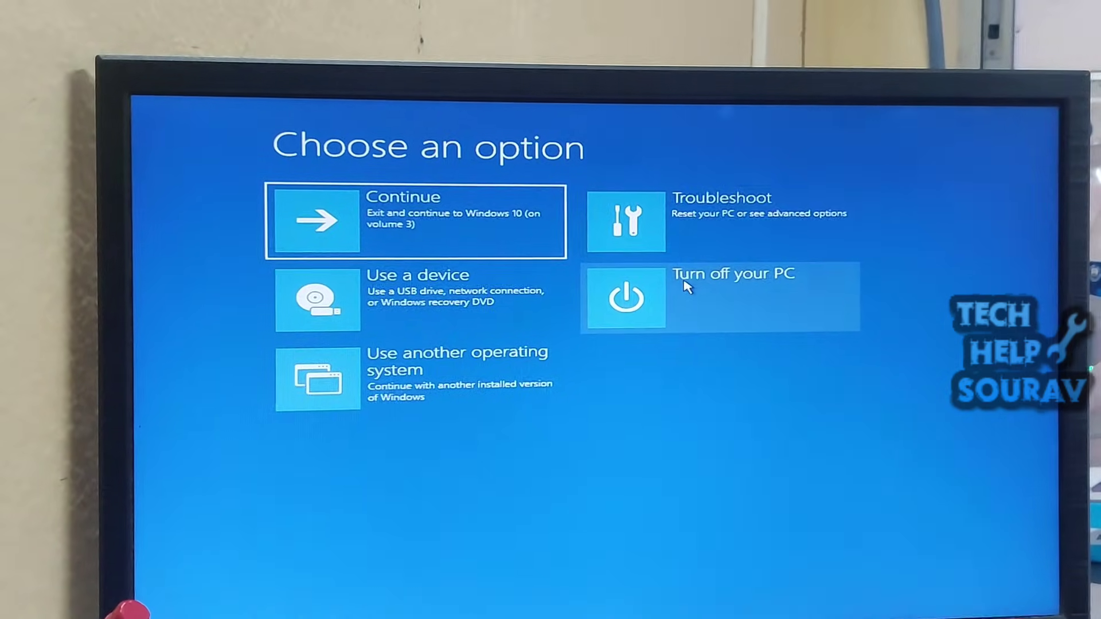
{"action": "left_click", "coordinate": [716, 221]}
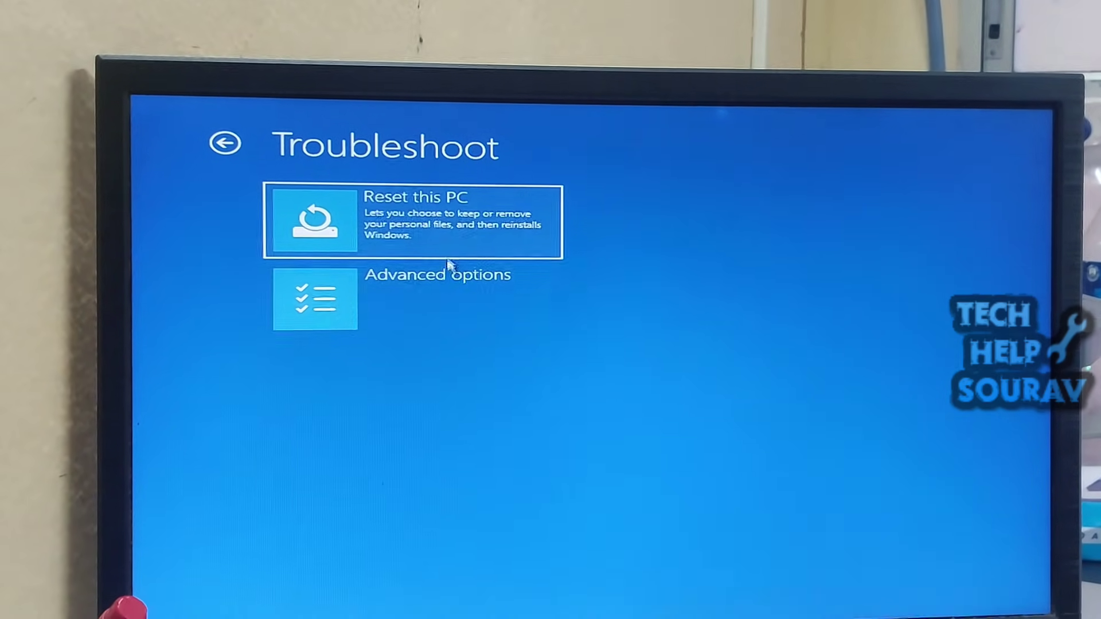
{"action": "left_click", "coordinate": [413, 221]}
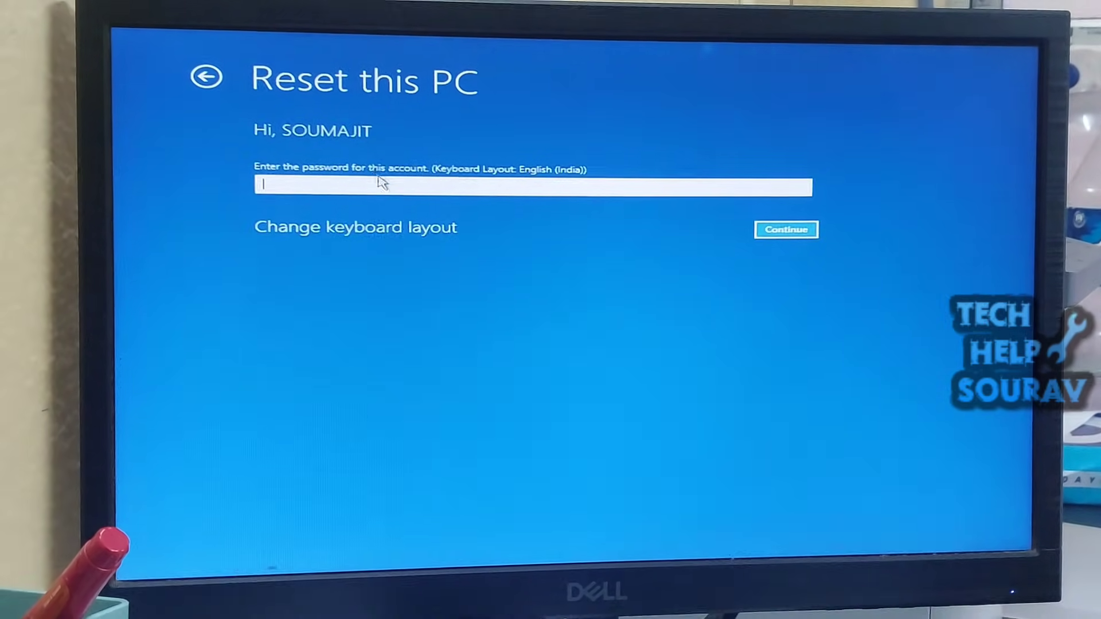
{"action": "left_click", "coordinate": [784, 229]}
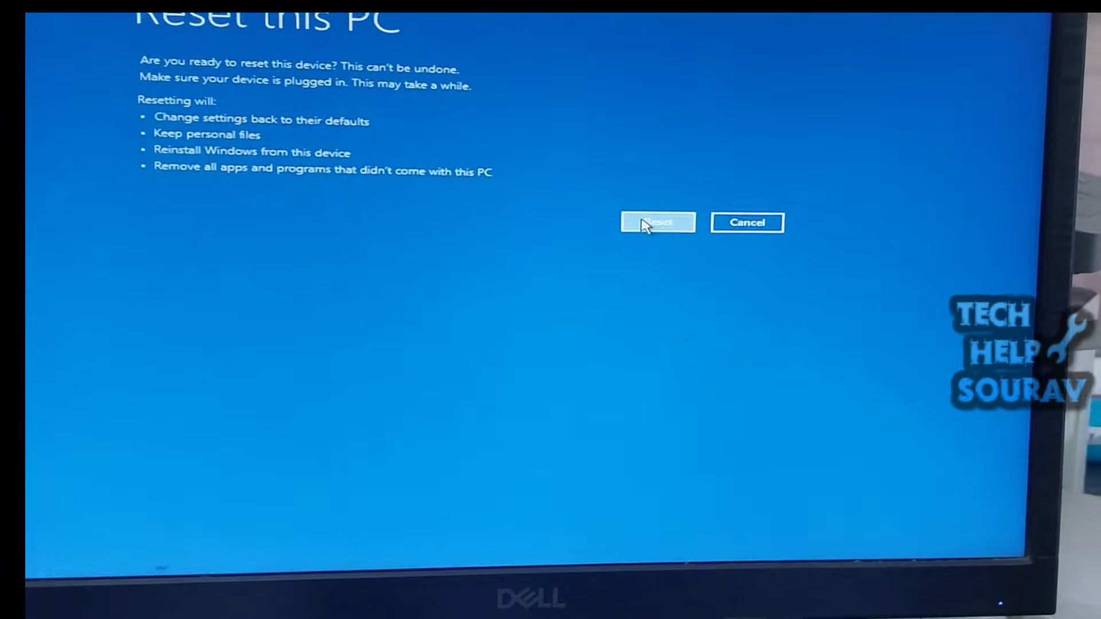
{"action": "left_click", "coordinate": [656, 222]}
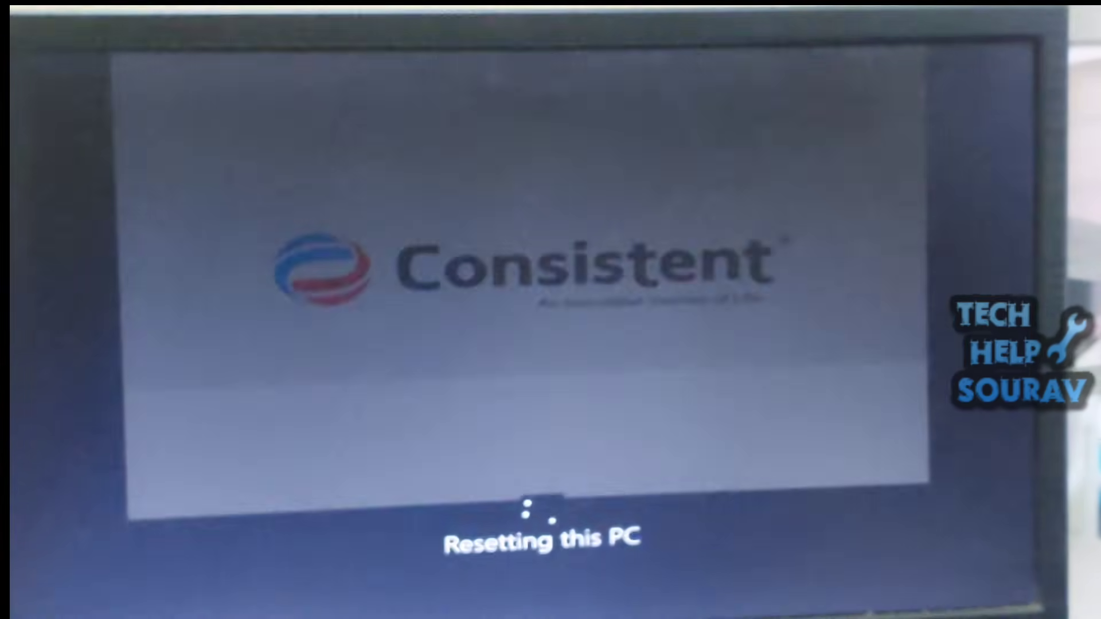